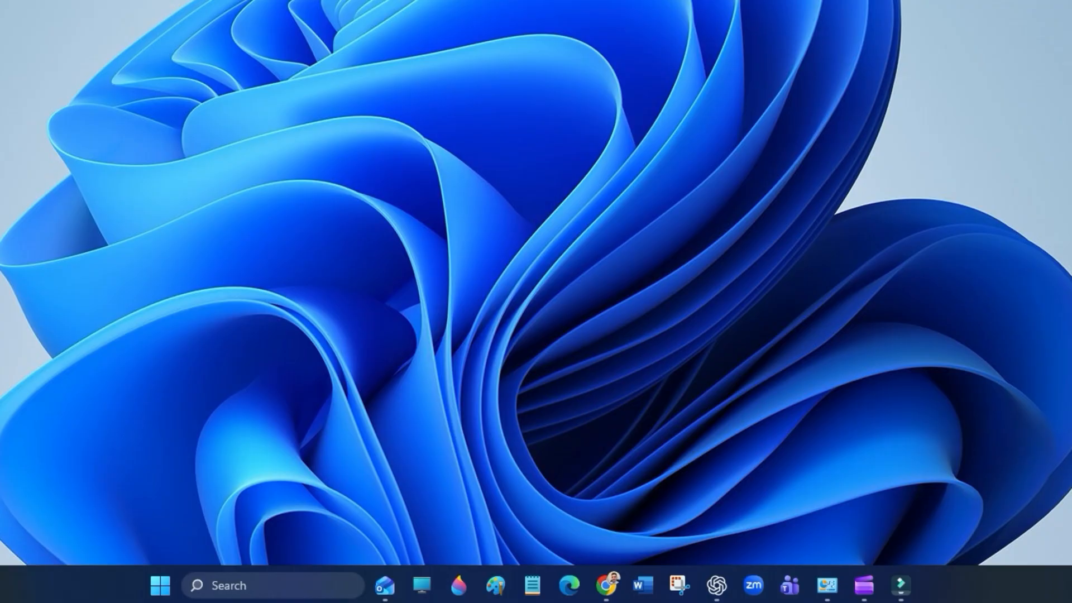
mouse_move(194, 566)
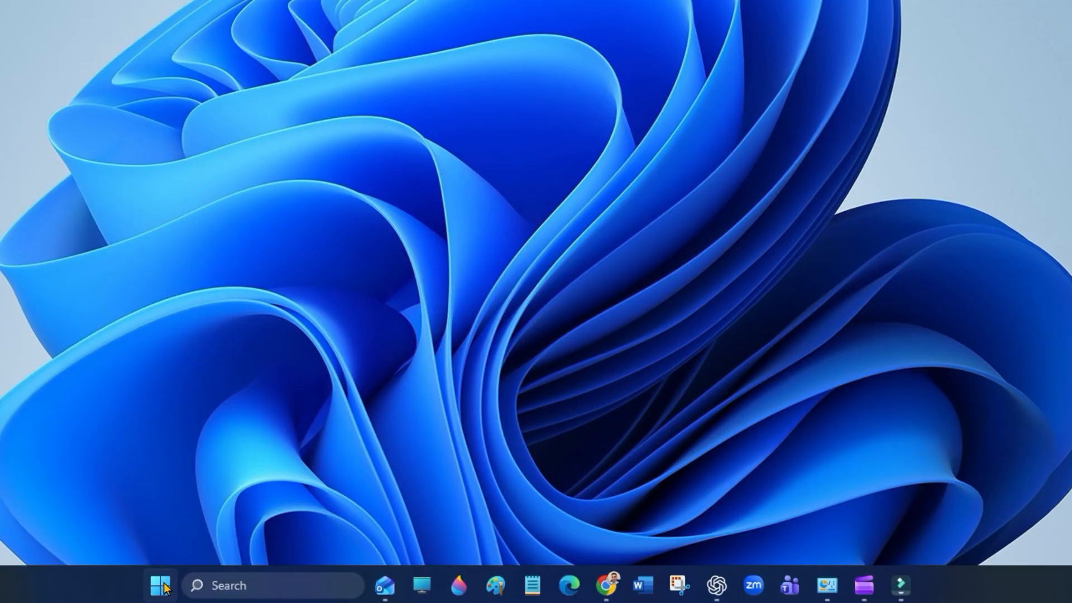
- Bring up the Start menu to launch Windows Settings
click(160, 585)
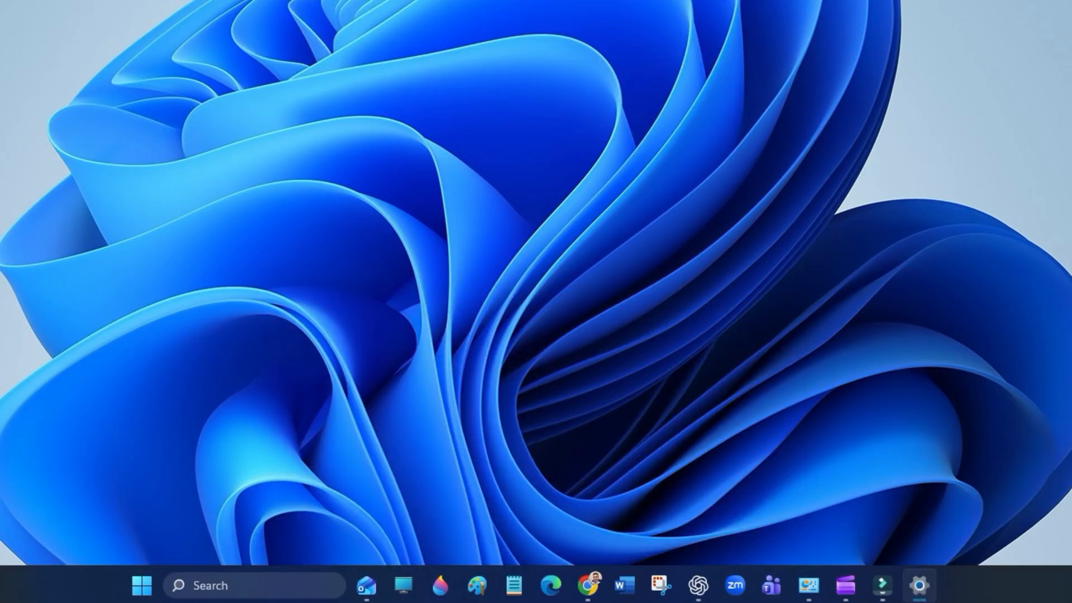
- Switch to Settings and go to the Windows Update page
click(920, 585)
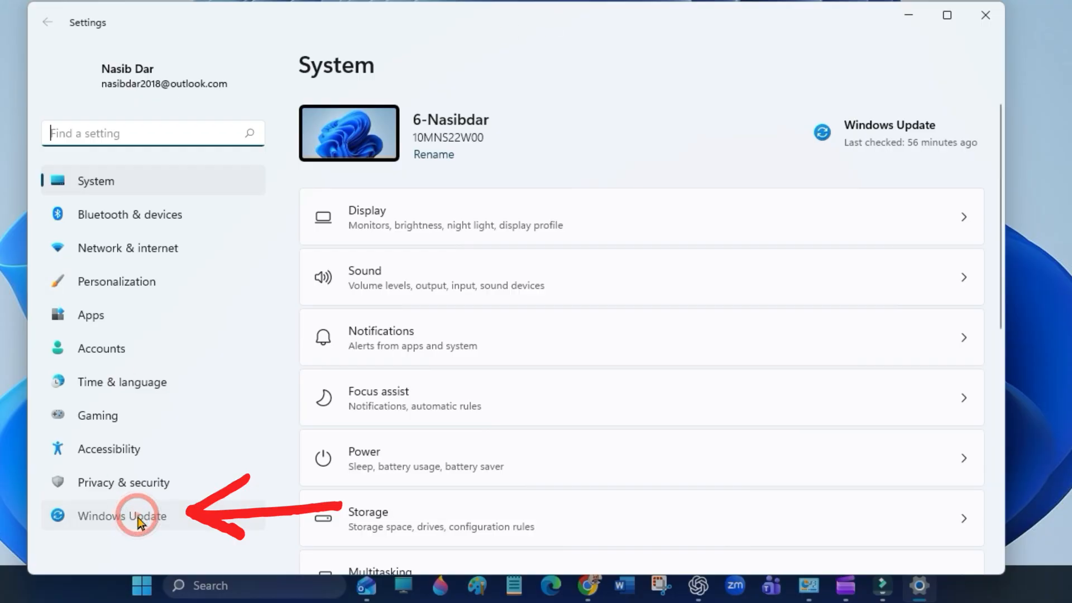
click(121, 516)
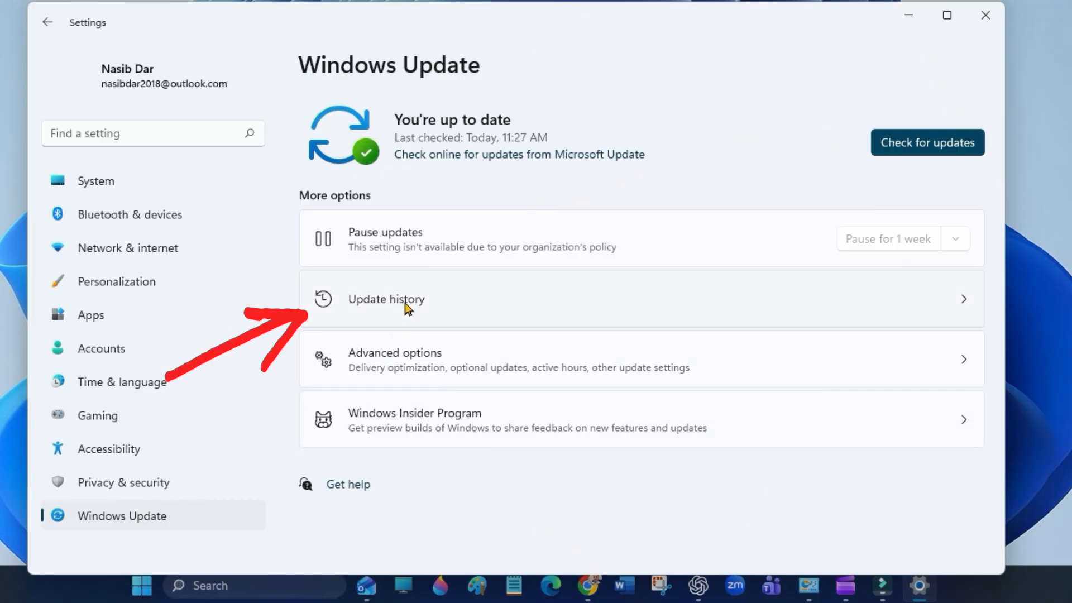
- View Update history and choose Uninstall updates under Related settings
click(385, 298)
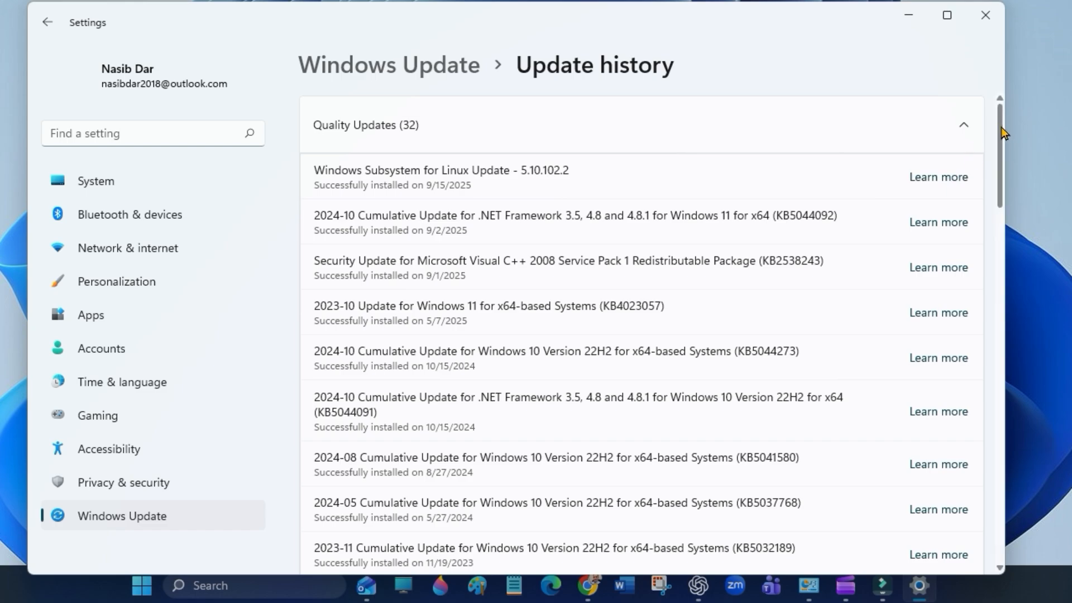
scroll(down, 3)
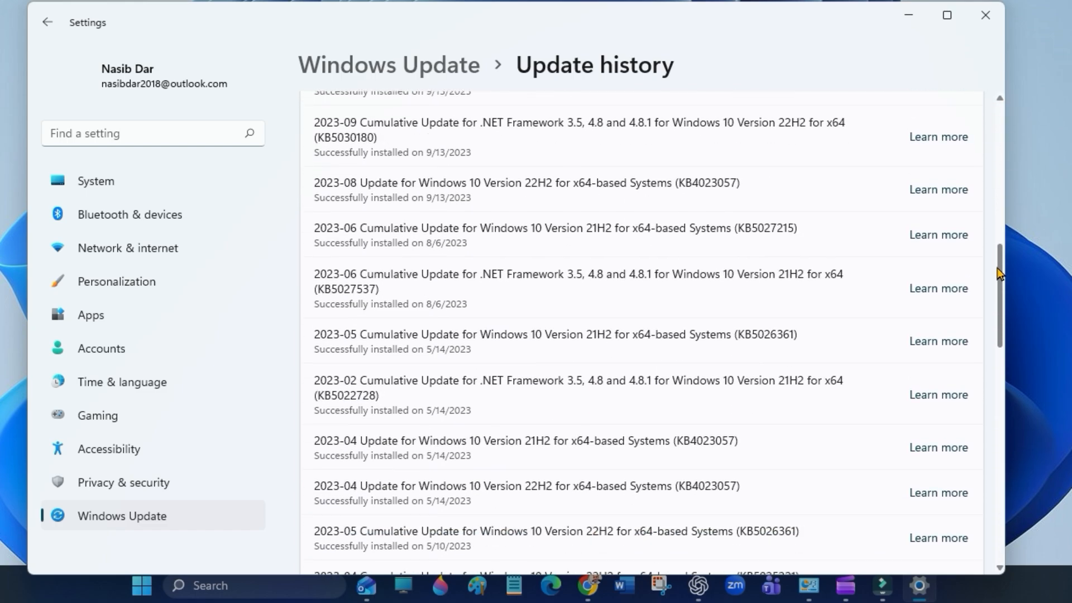
scroll(down, 3)
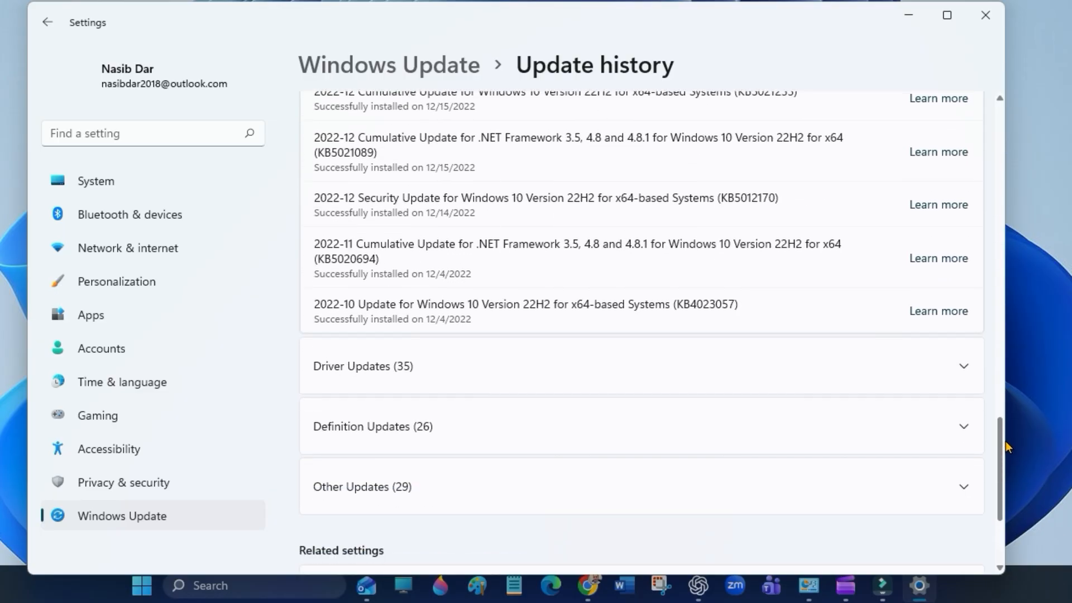
scroll(down, 3)
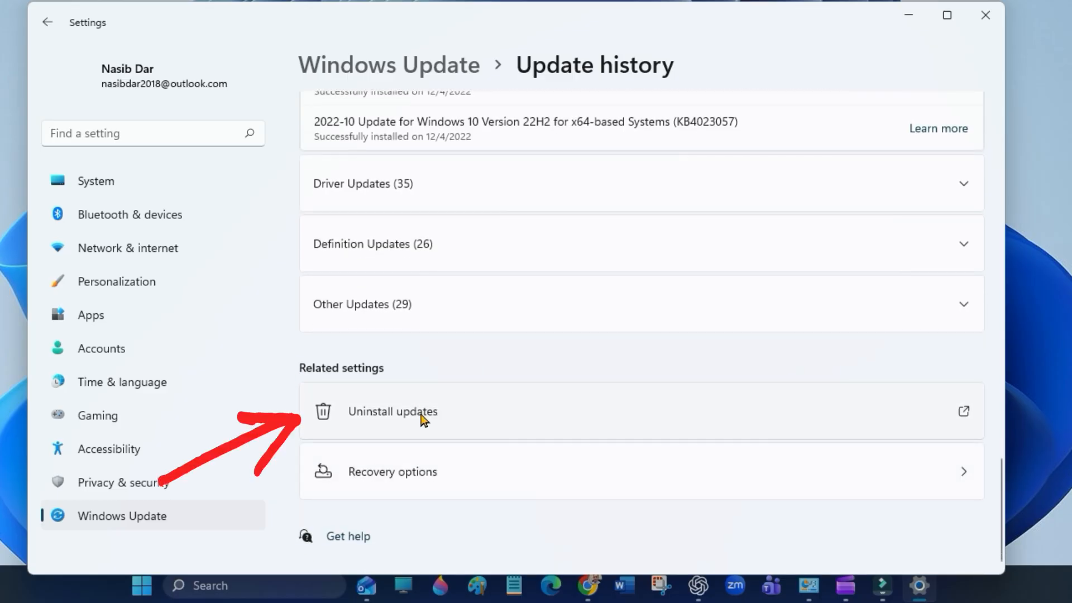
click(420, 411)
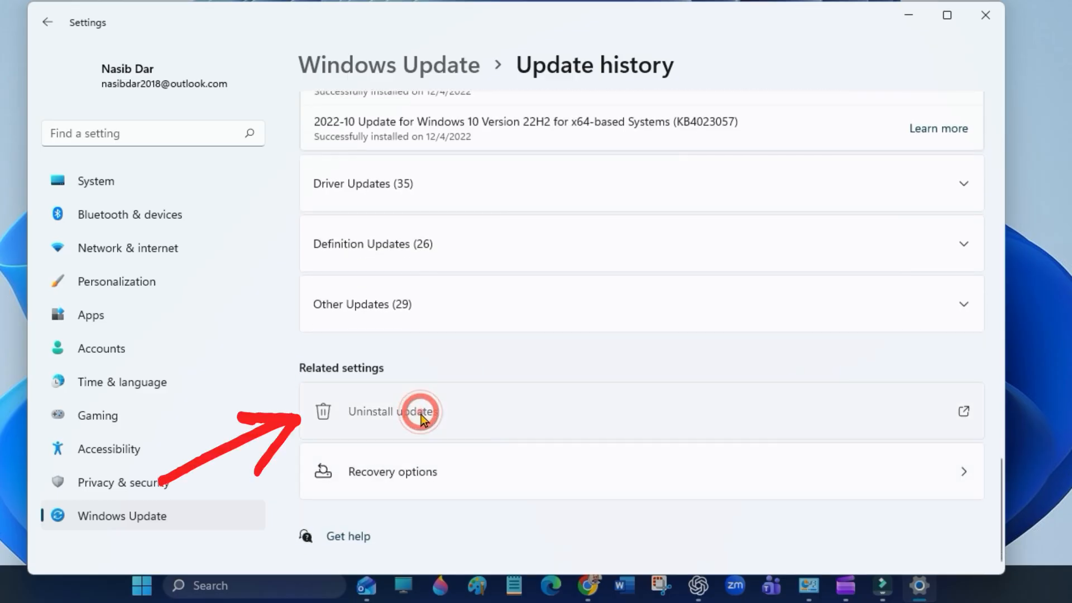
- Select Security Update KB5044280 in Installed Updates and request its uninstall
click(391, 411)
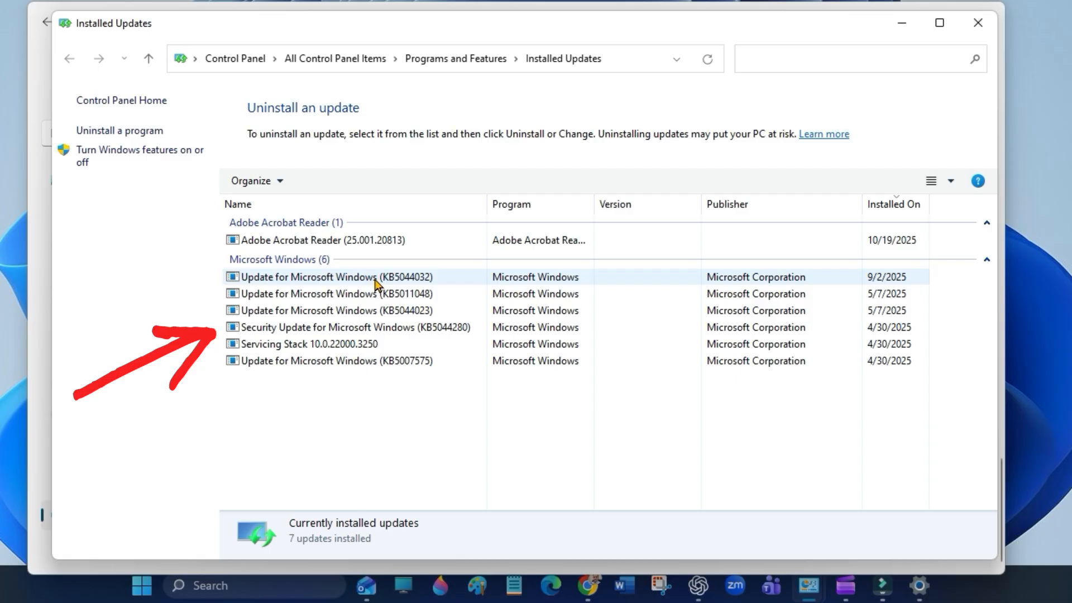
mouse_move(390, 293)
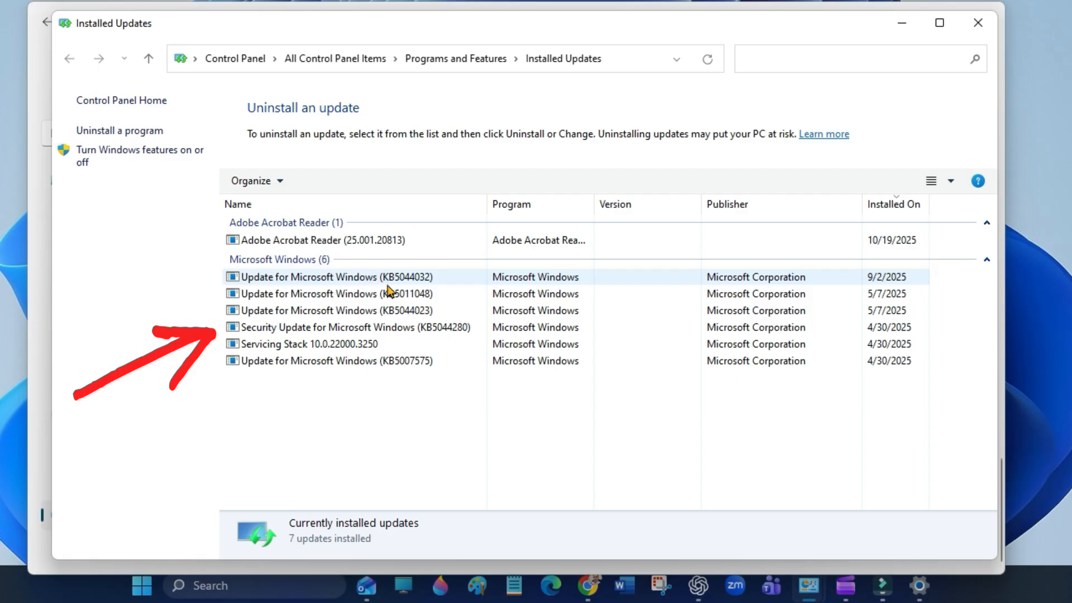
click(353, 327)
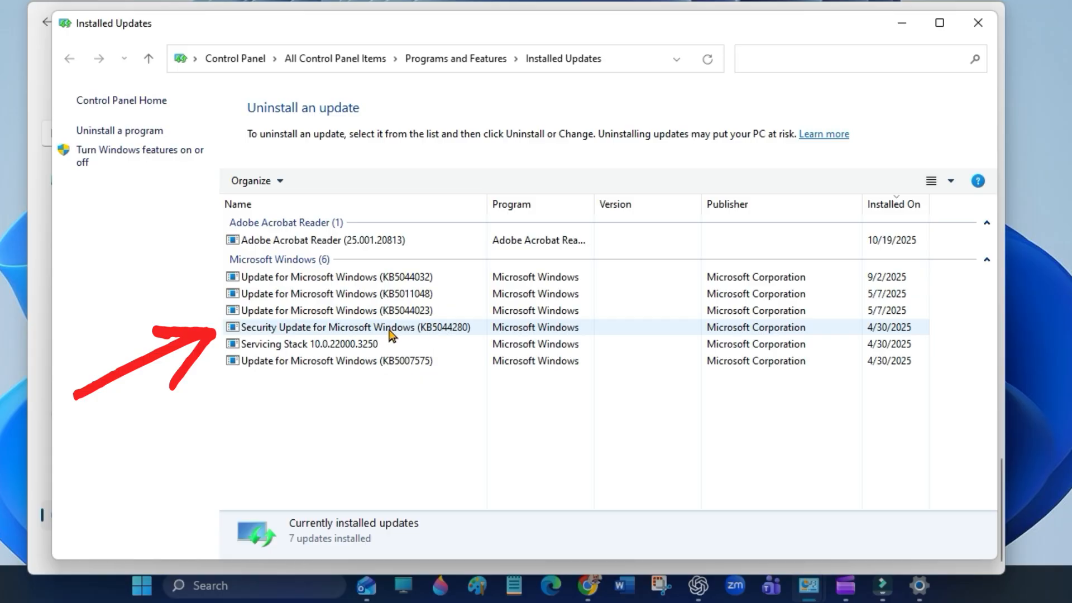
click(350, 326)
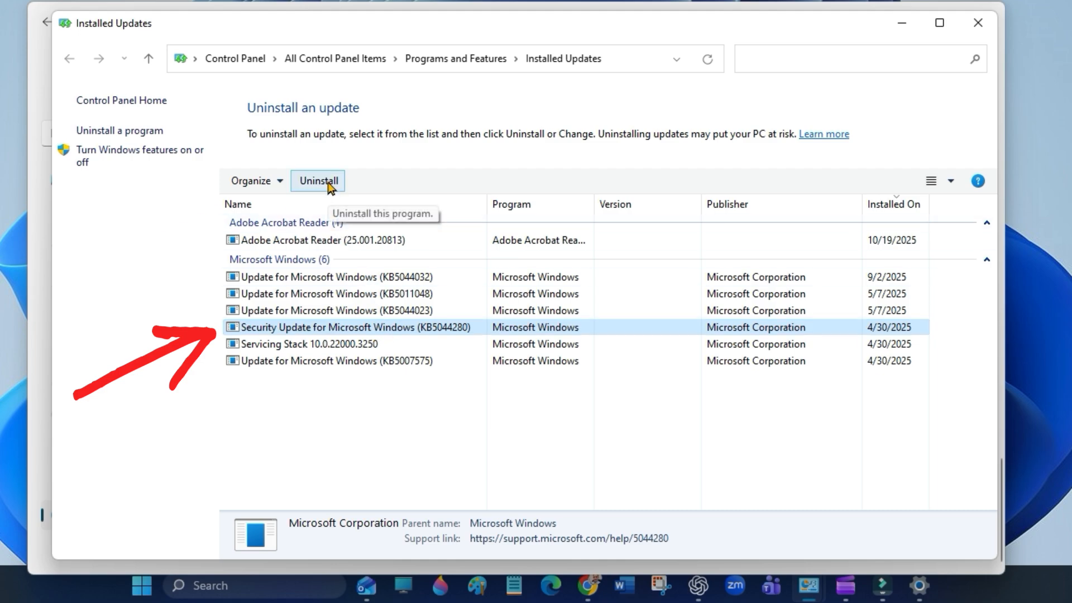
click(317, 181)
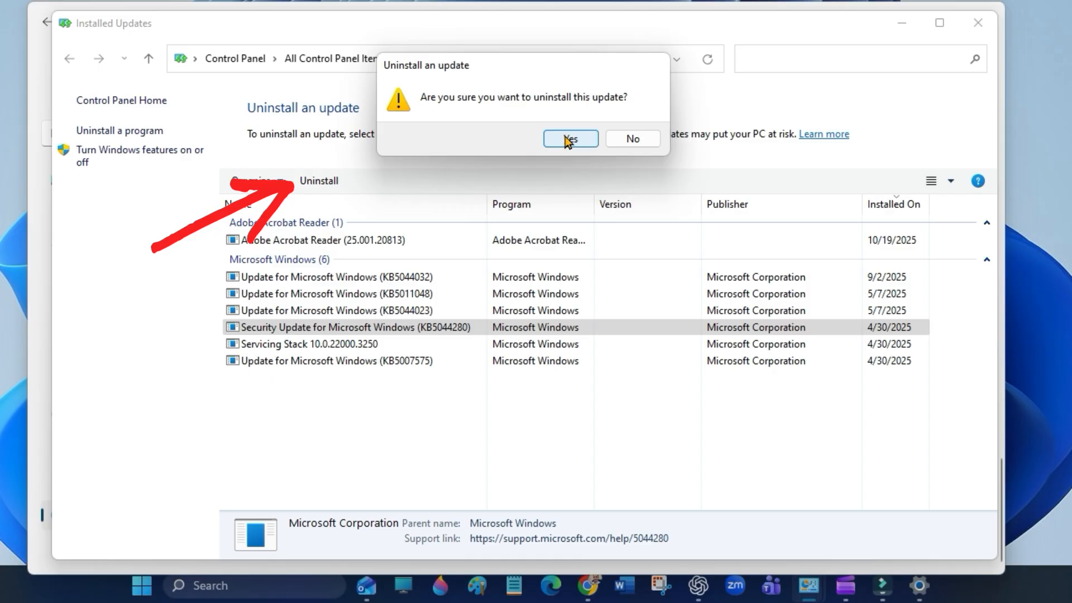
- Confirm Yes to uninstall KB5044280 and close Settings to show the desktop
click(570, 139)
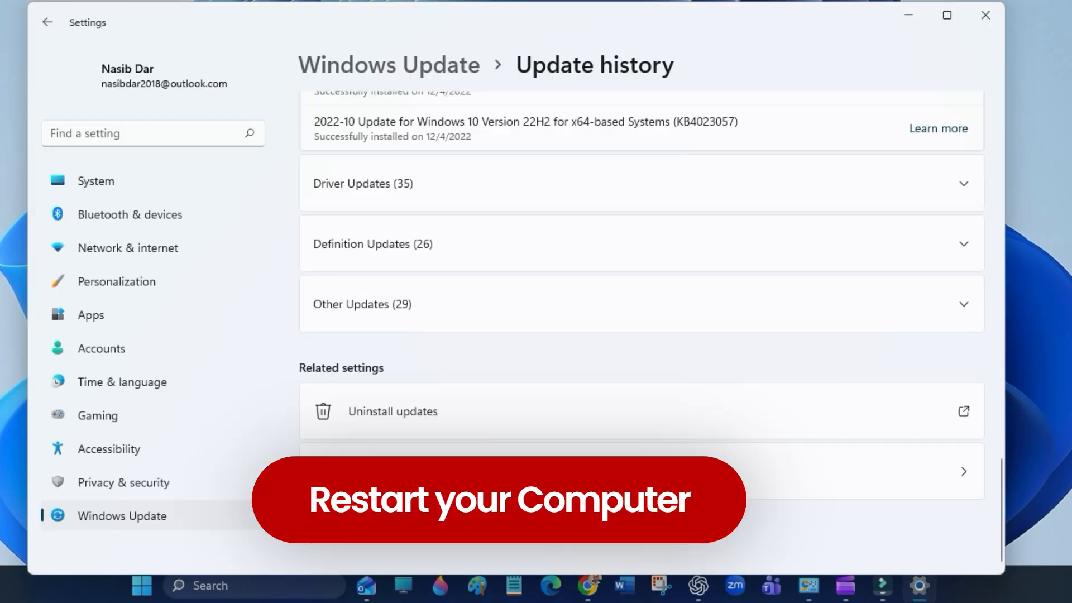
mouse_move(155, 19)
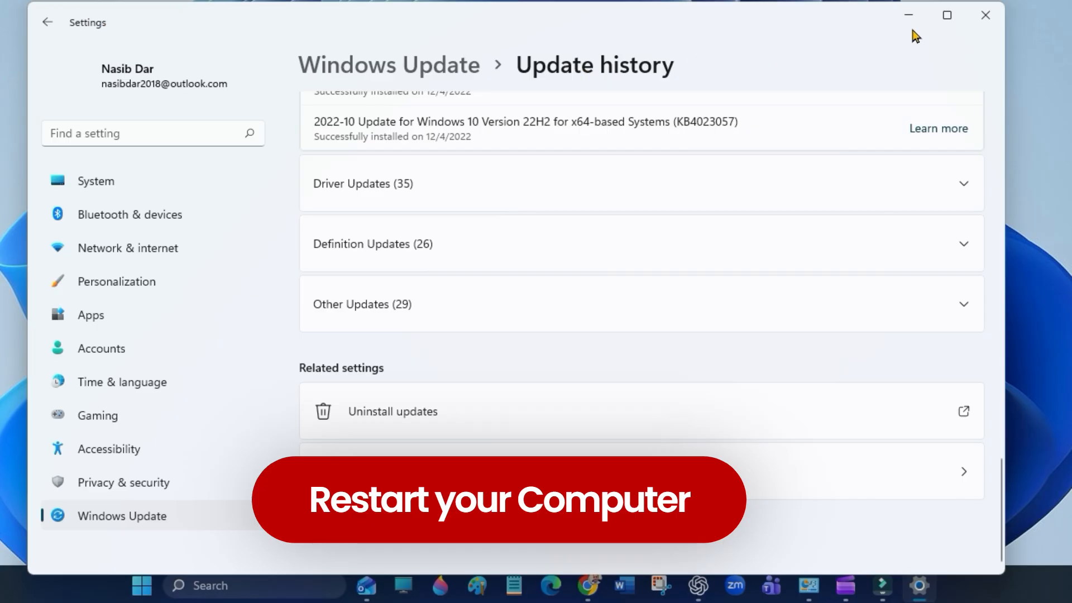
click(984, 15)
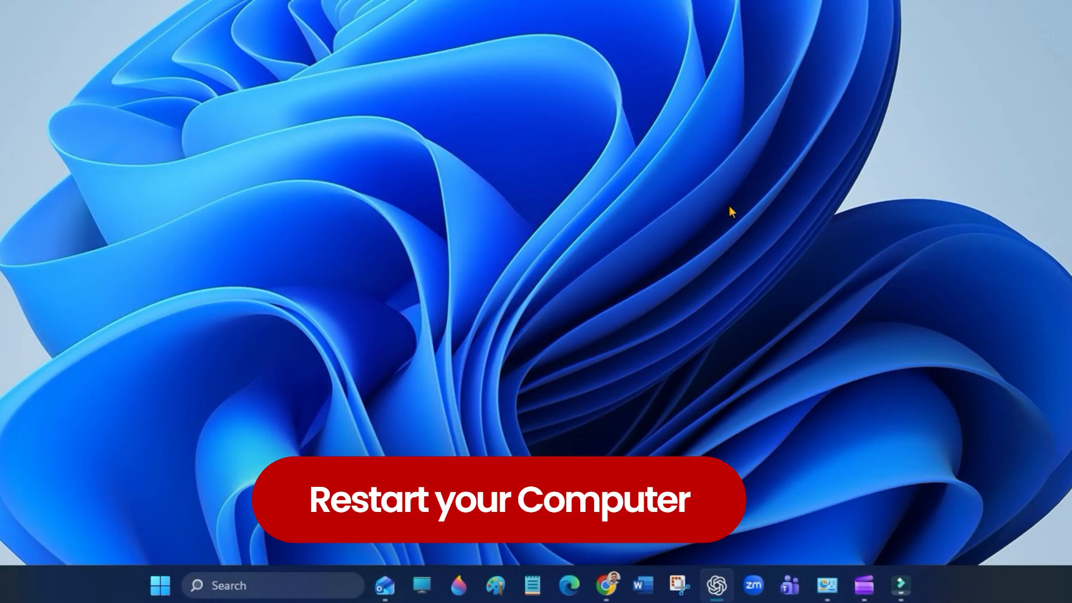